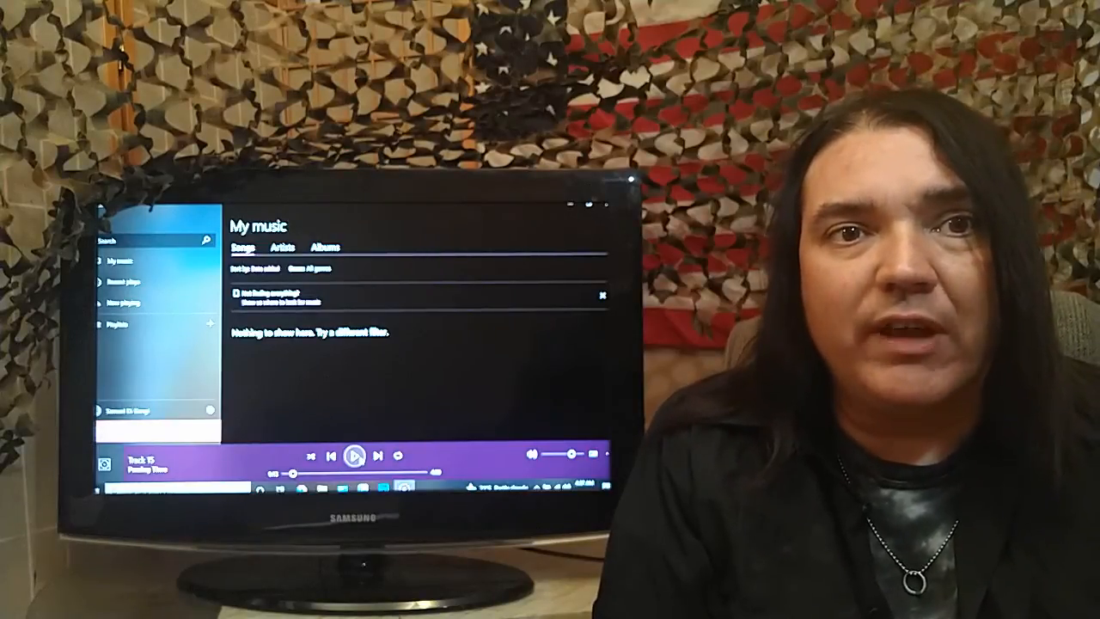
Scroll the WSJ Afghanistan article down to the Taliban takeover and Biden's G7 paragraphs
{"action": "left_click", "coordinate": [353, 456]}
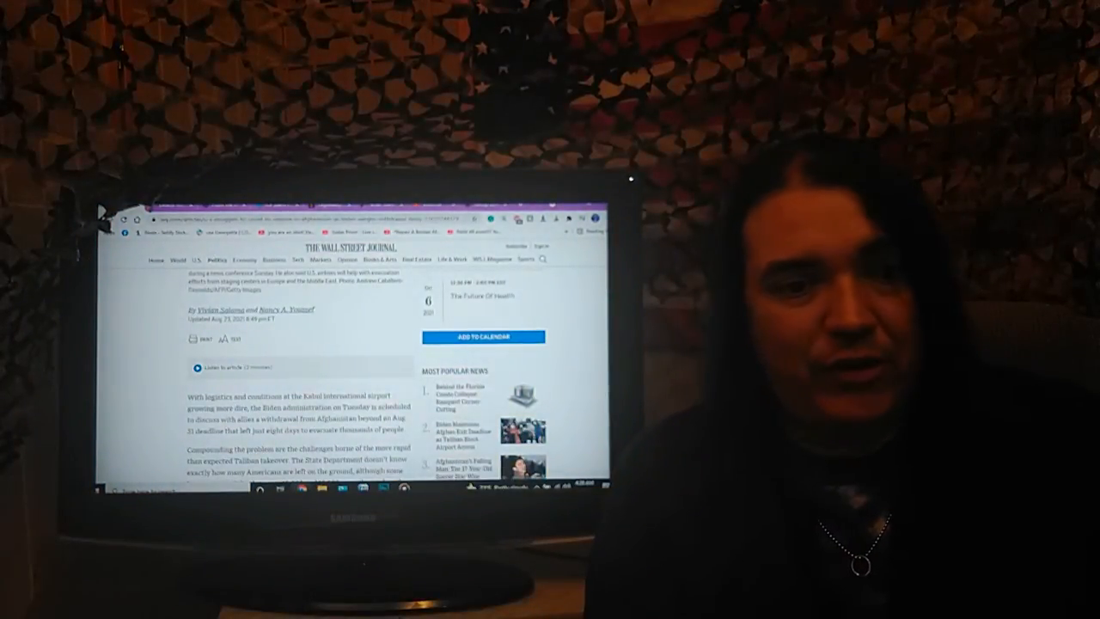
{"action": "scroll", "scroll_direction": "down", "scroll_amount": 3}
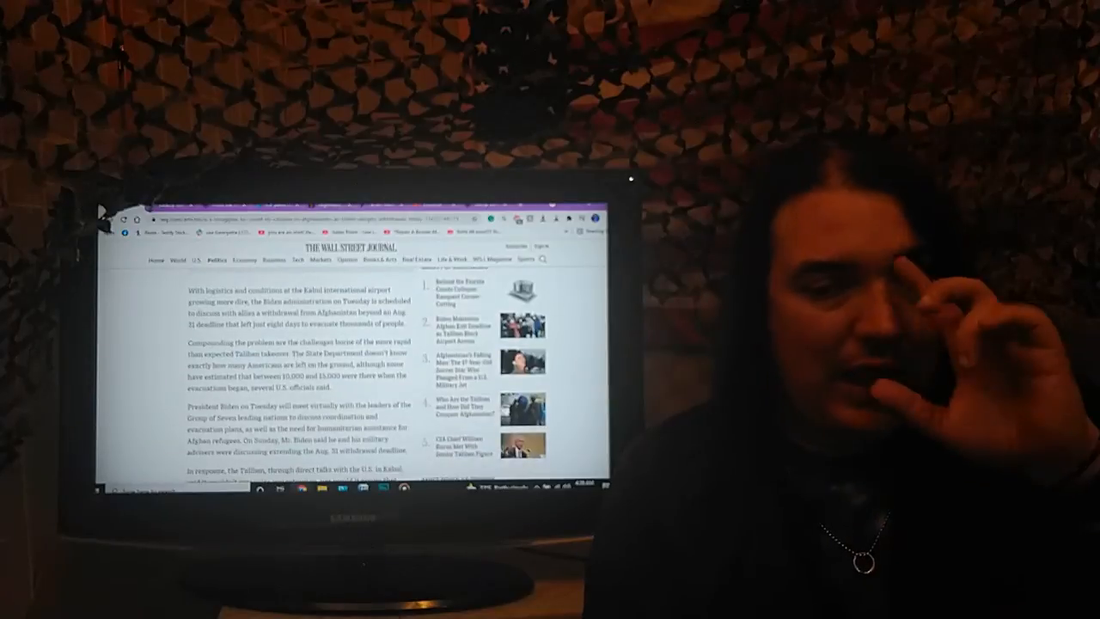